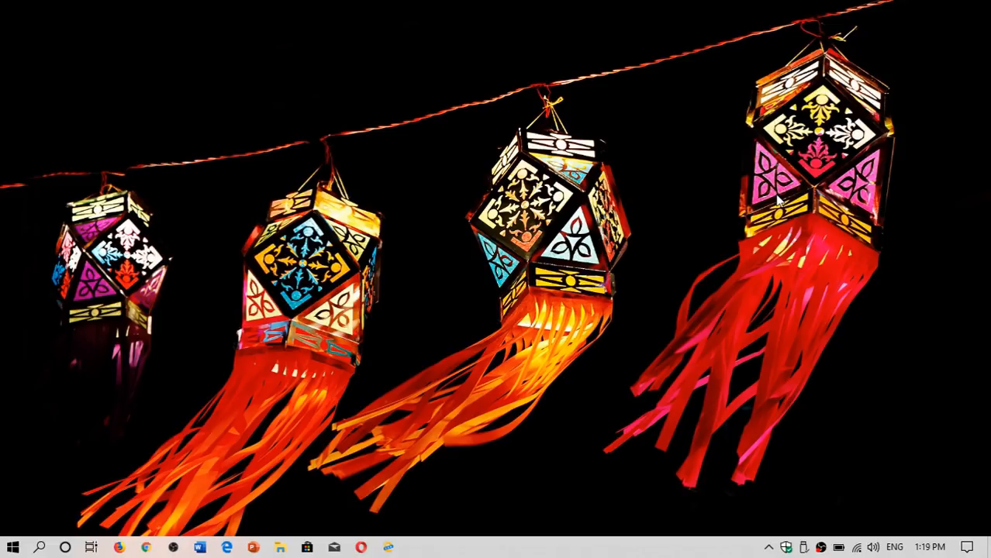
mouse_move(40, 548)
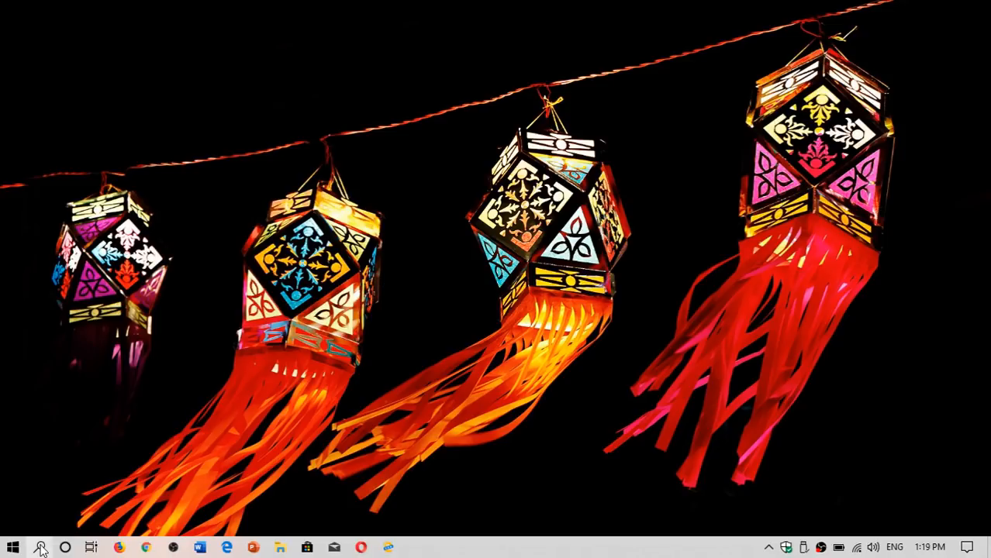
- Bring up the taskbar Search panel listing Top apps and Recent activities
left_click(40, 547)
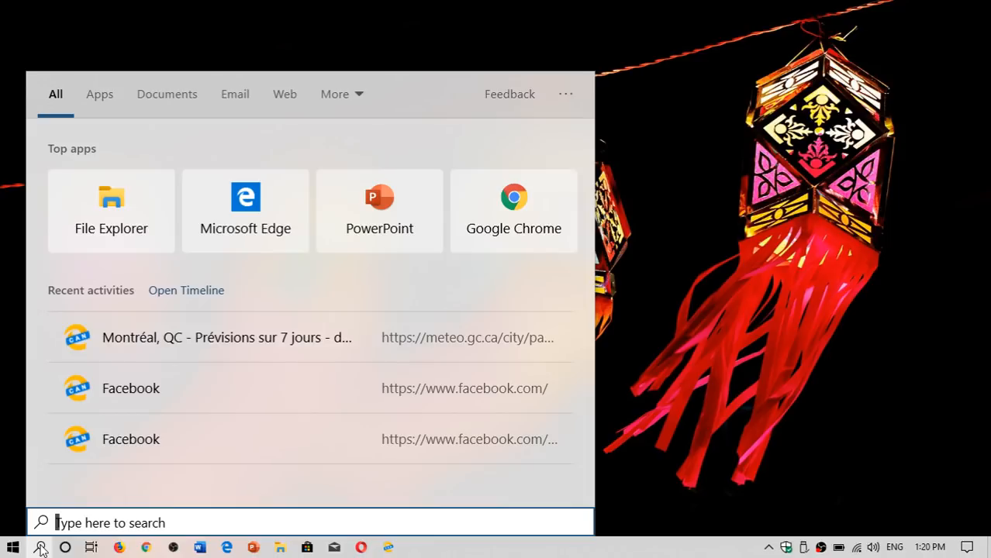
mouse_move(96, 292)
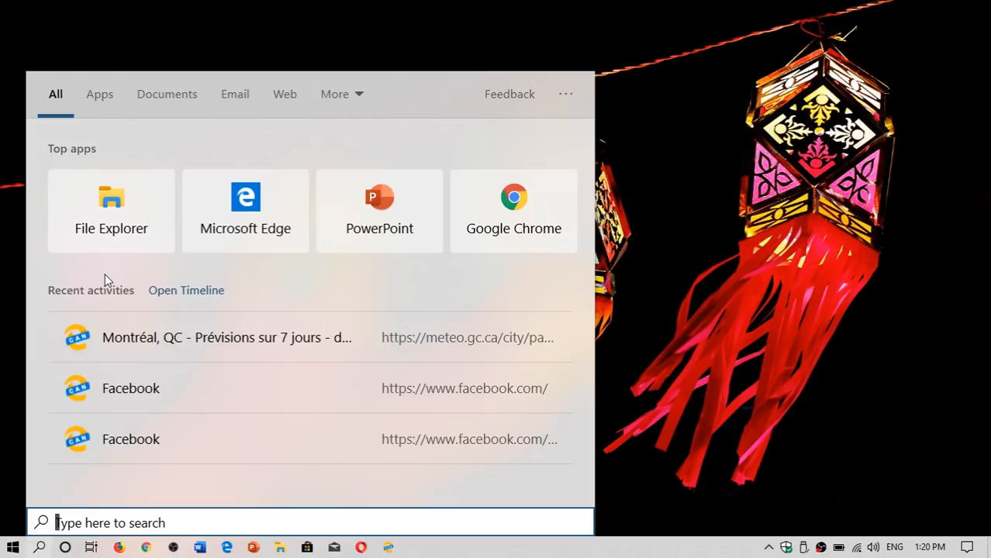
mouse_move(65, 549)
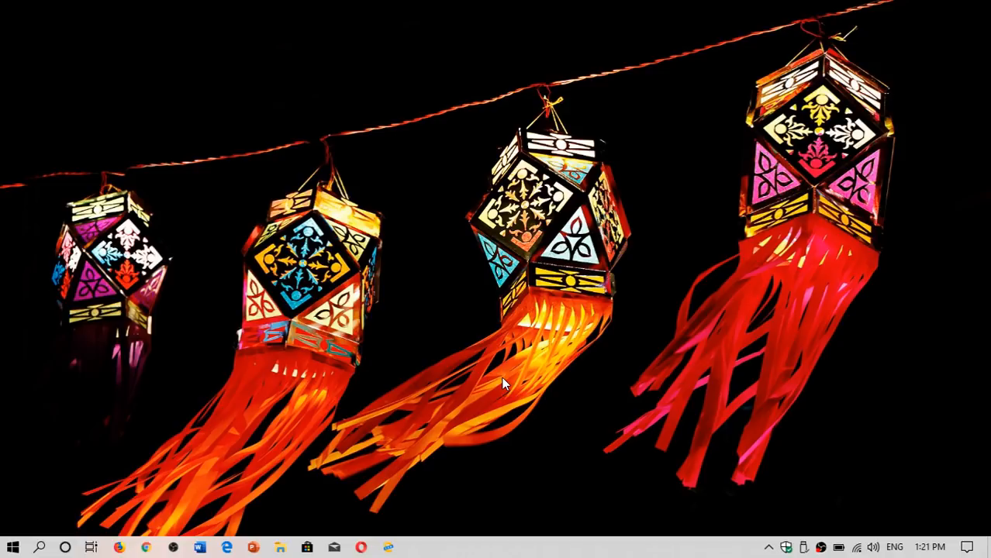
mouse_move(279, 527)
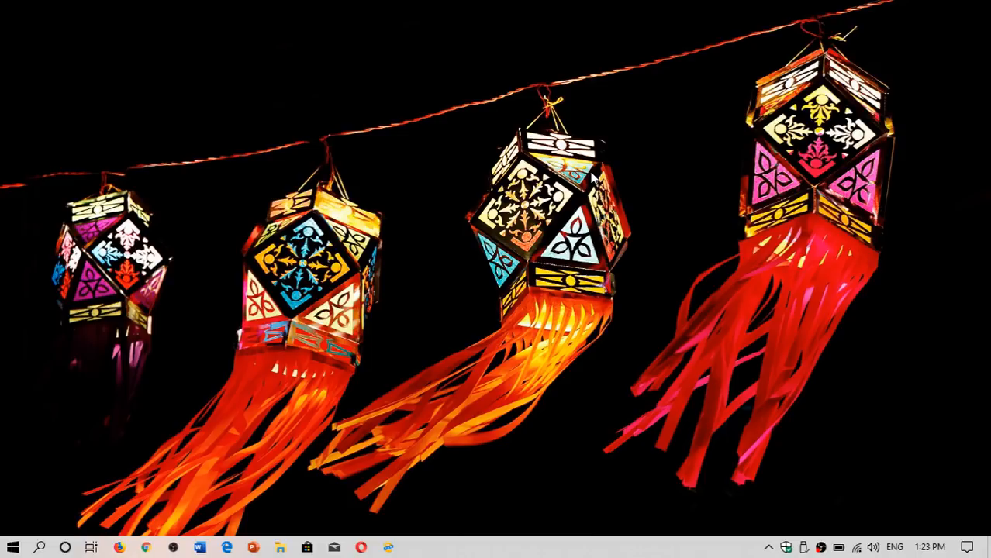
mouse_move(969, 468)
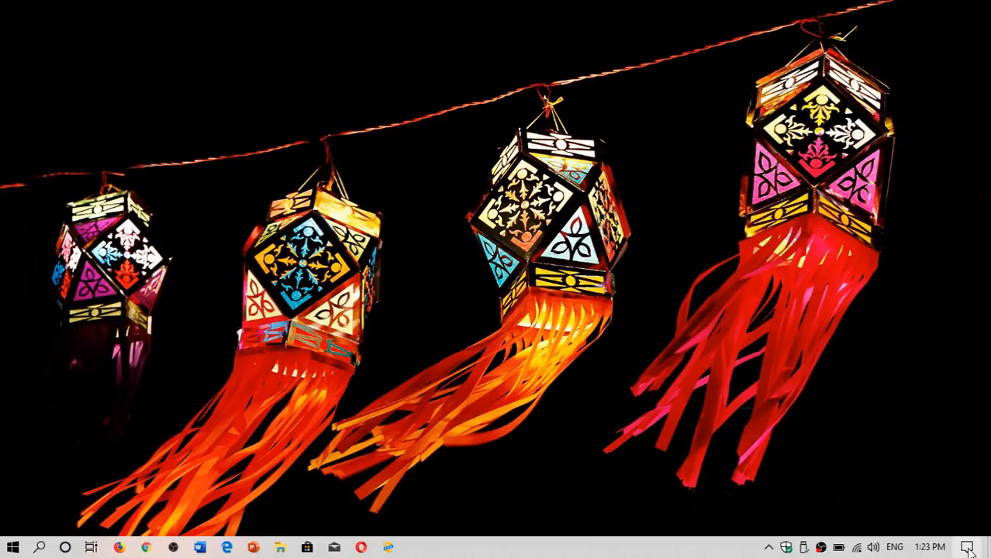
- Reach the Windows Settings home page via the Action Center's All settings tile
left_click(968, 547)
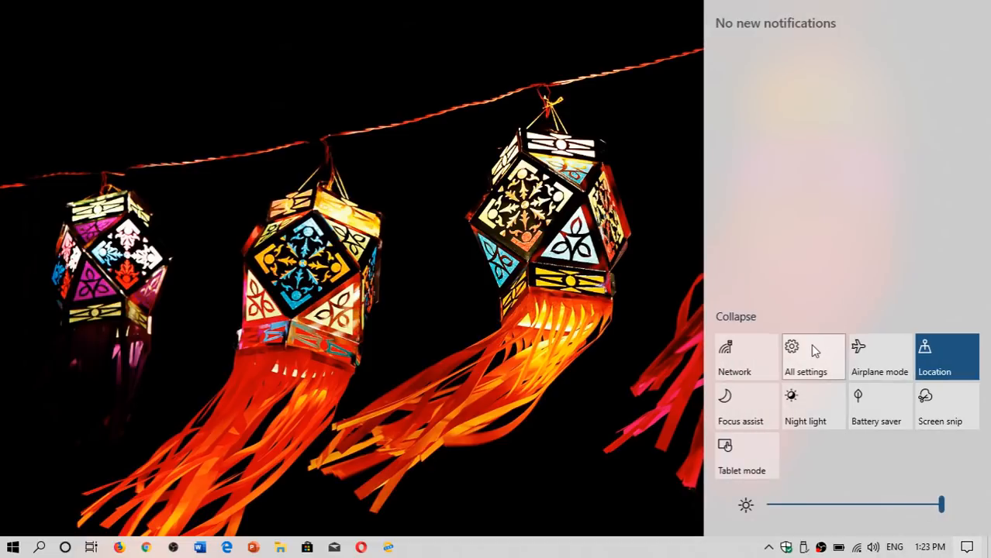
mouse_move(804, 357)
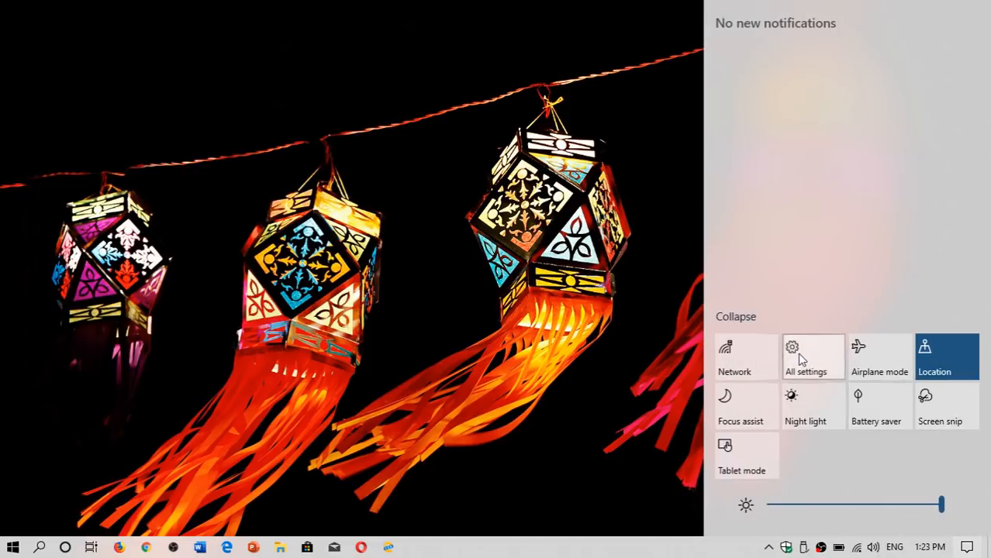
left_click(813, 357)
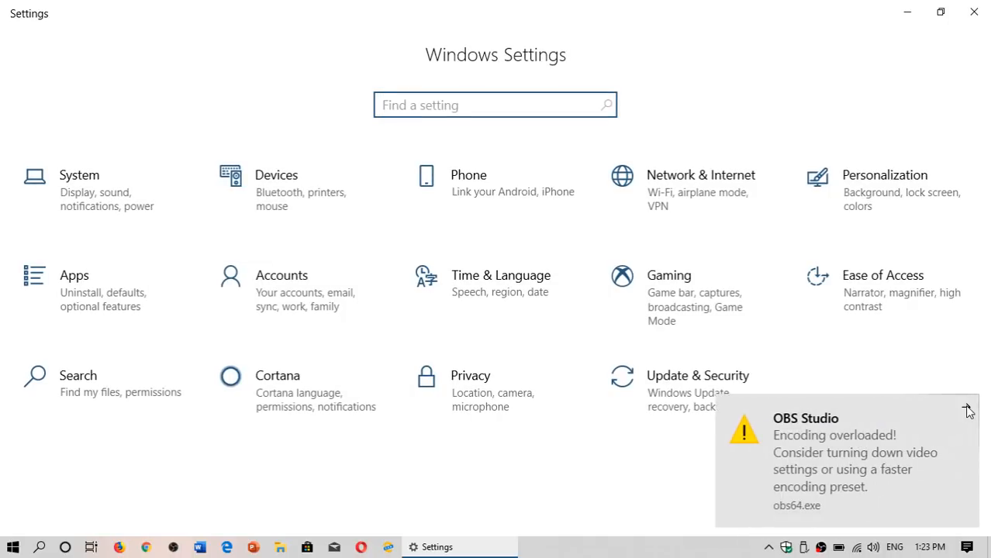
- Go into Accounts to show the Your info page with account details
left_click(282, 292)
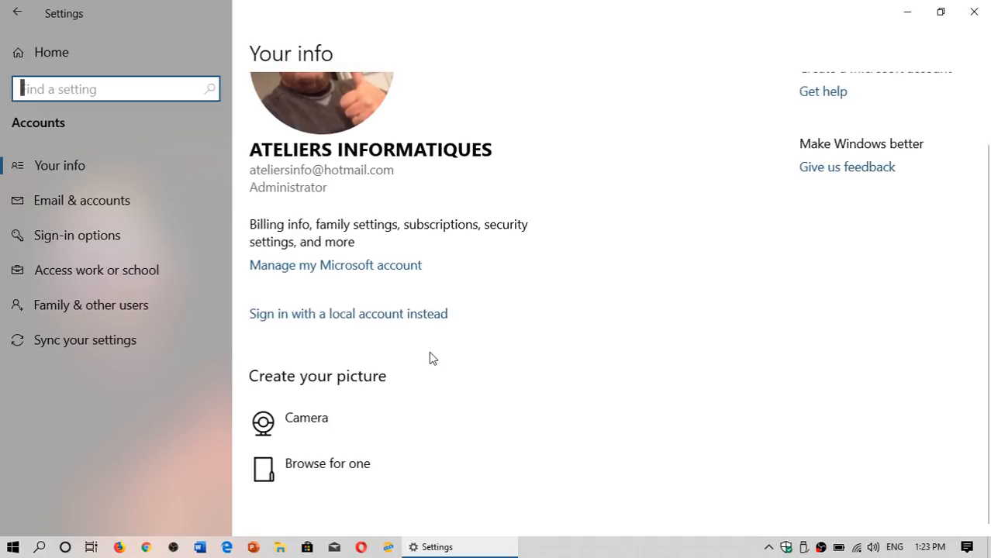
mouse_move(299, 270)
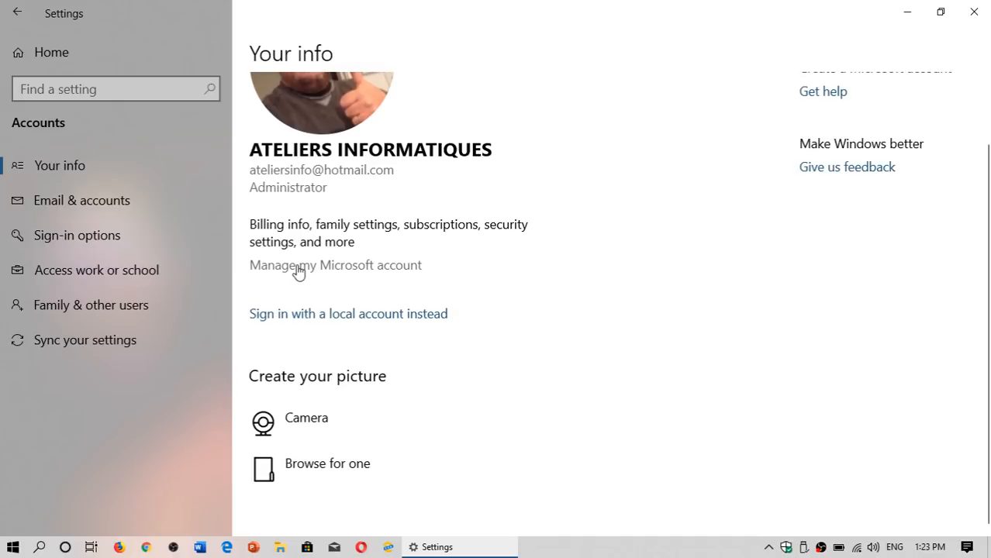
- Launch 'Manage my Microsoft account' in Edge and browse subscriptions, family, devices and billing
left_click(335, 263)
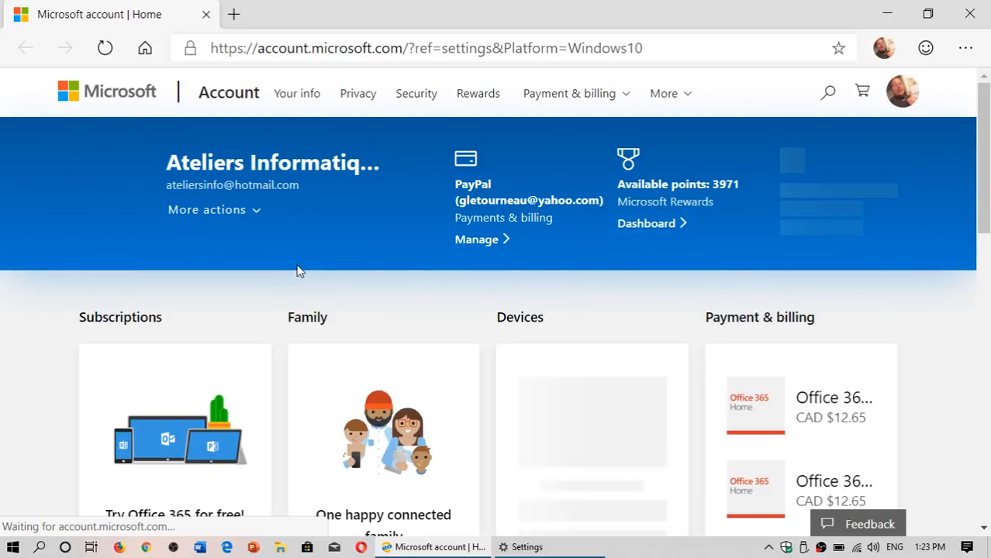
scroll("down", 3)
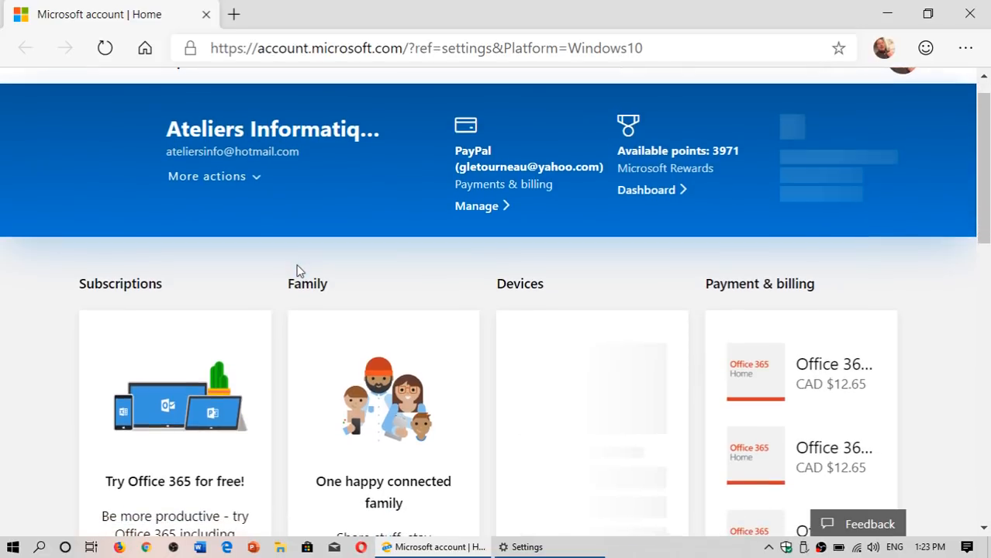
mouse_move(636, 304)
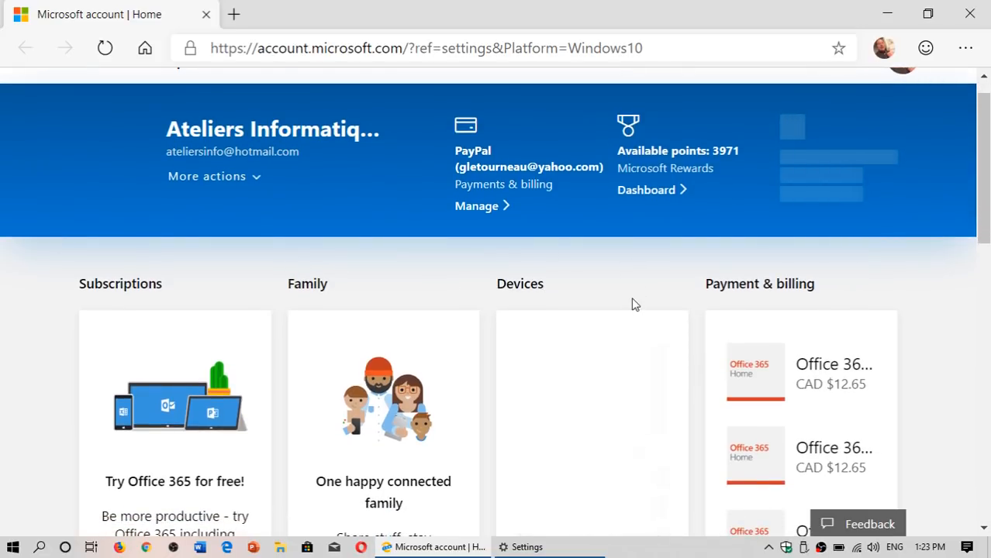
scroll("down", 3)
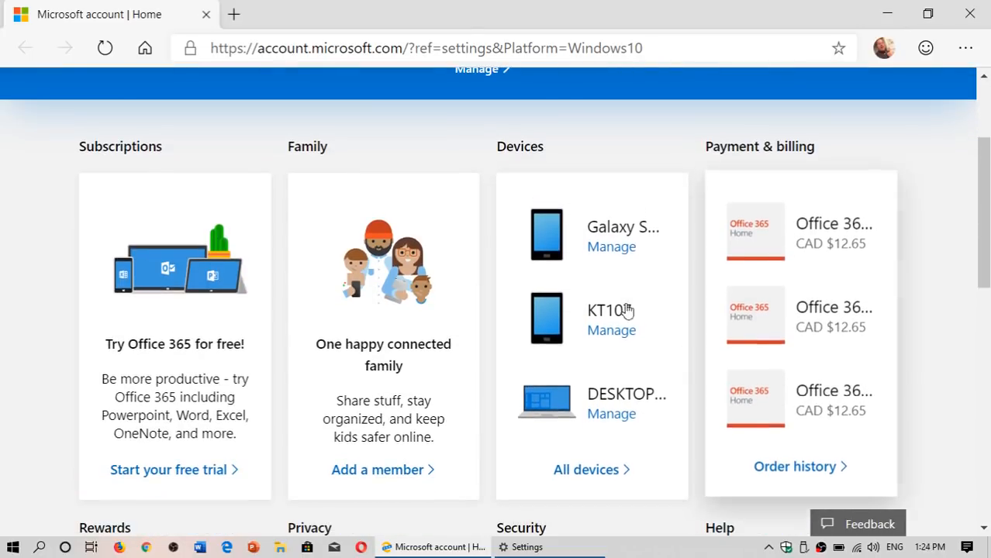
scroll("down", 3)
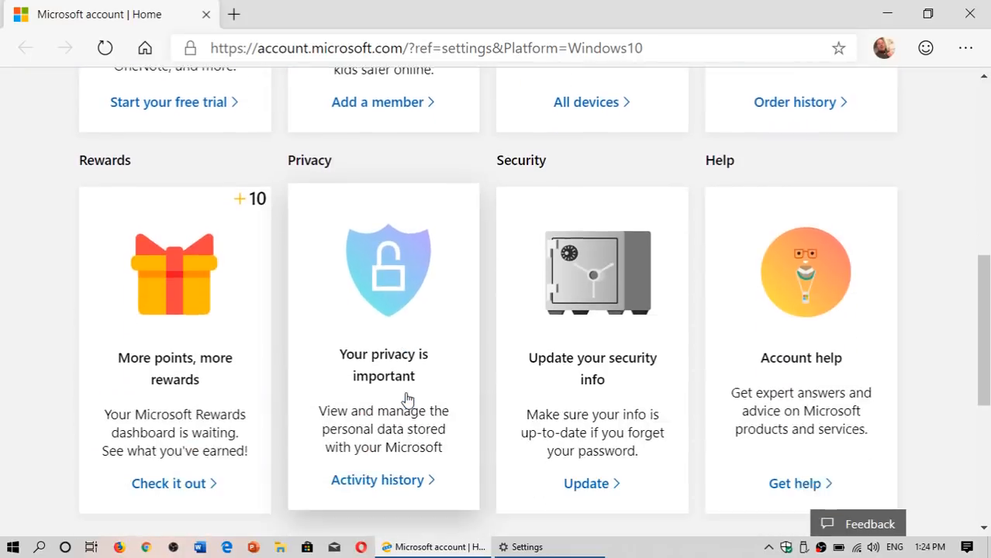
scroll("down", 3)
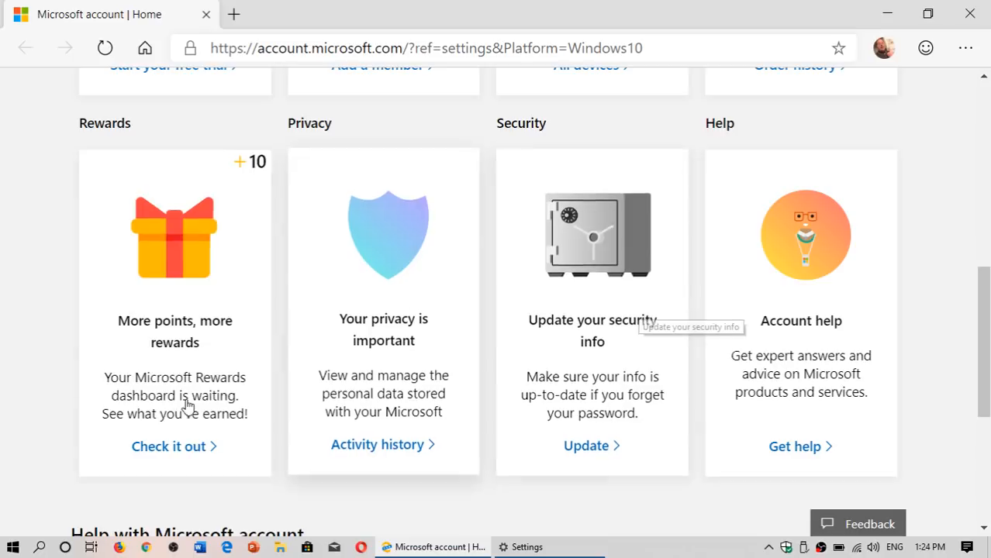
mouse_move(535, 450)
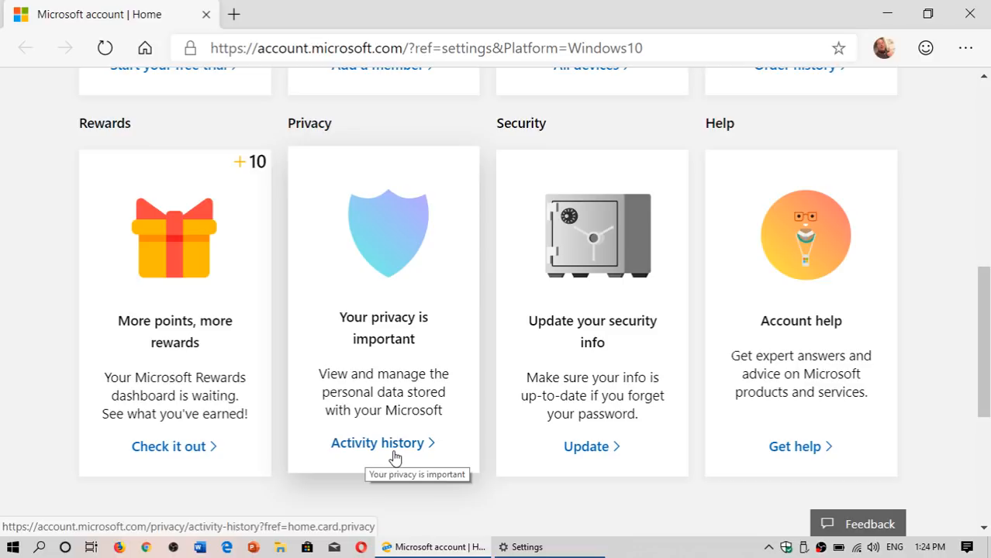
mouse_move(593, 444)
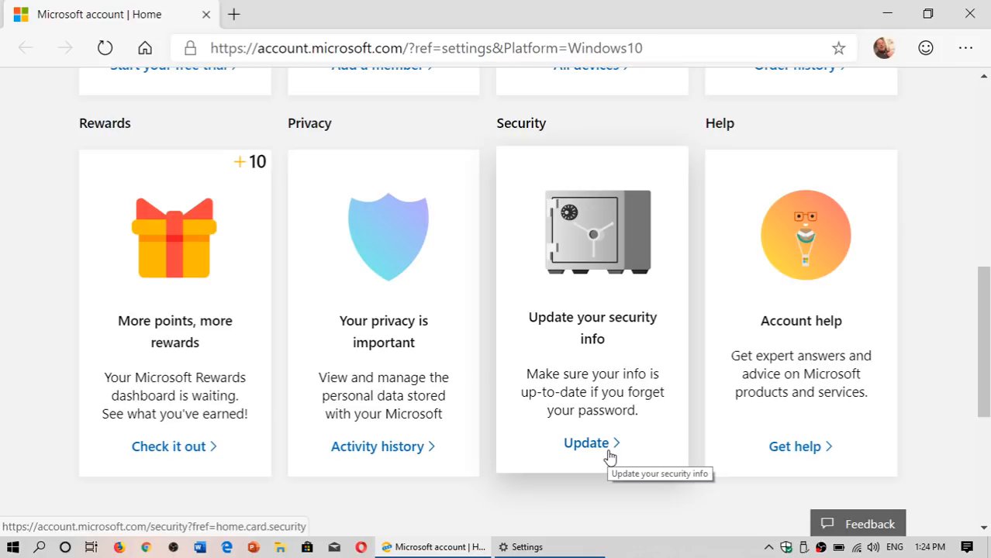
scroll("up", 3)
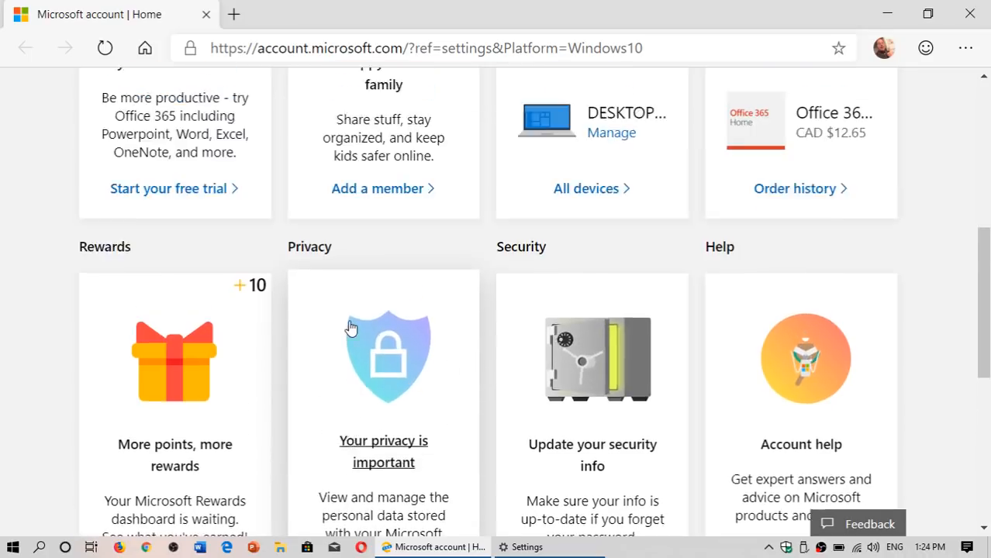
scroll("down", 3)
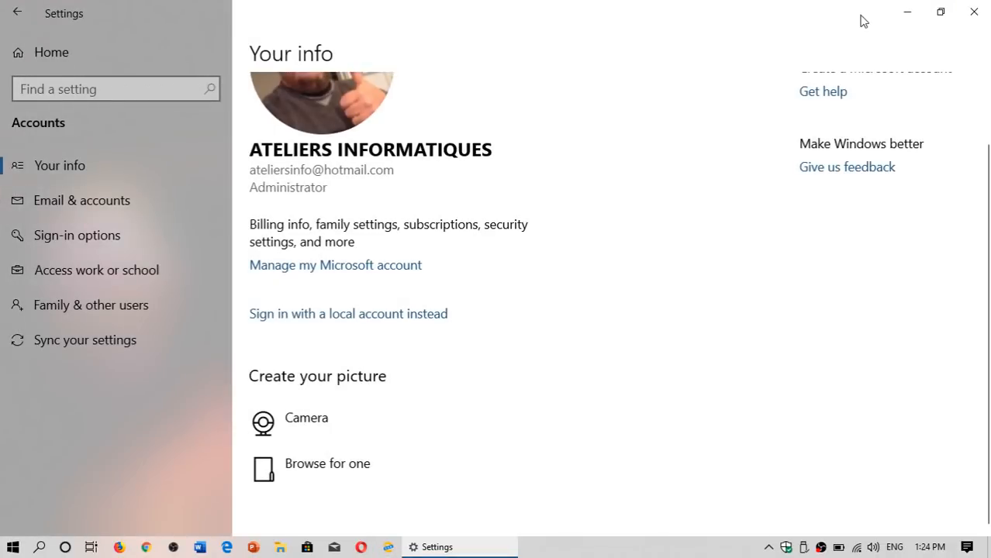
mouse_move(974, 13)
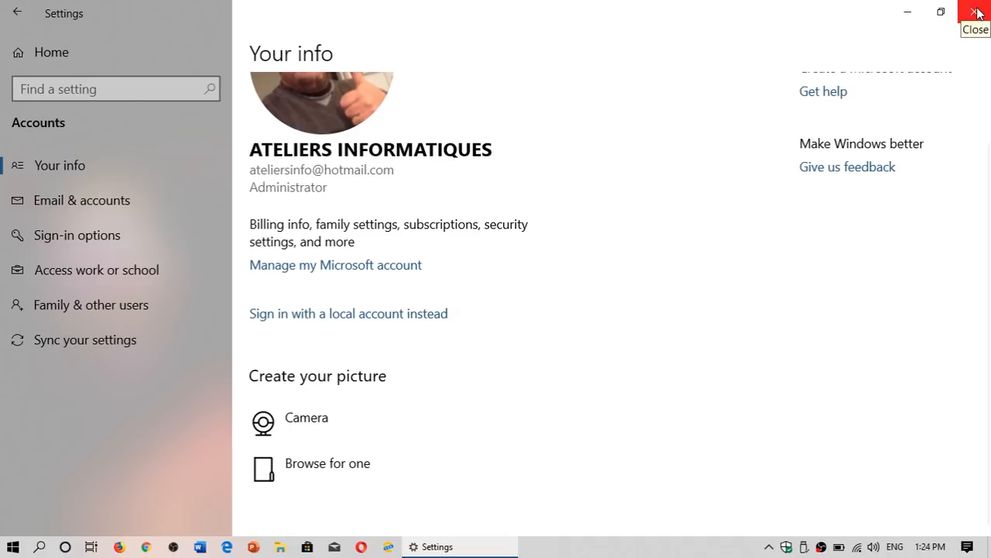
- Close Settings so only the lantern wallpaper desktop remains
left_click(977, 12)
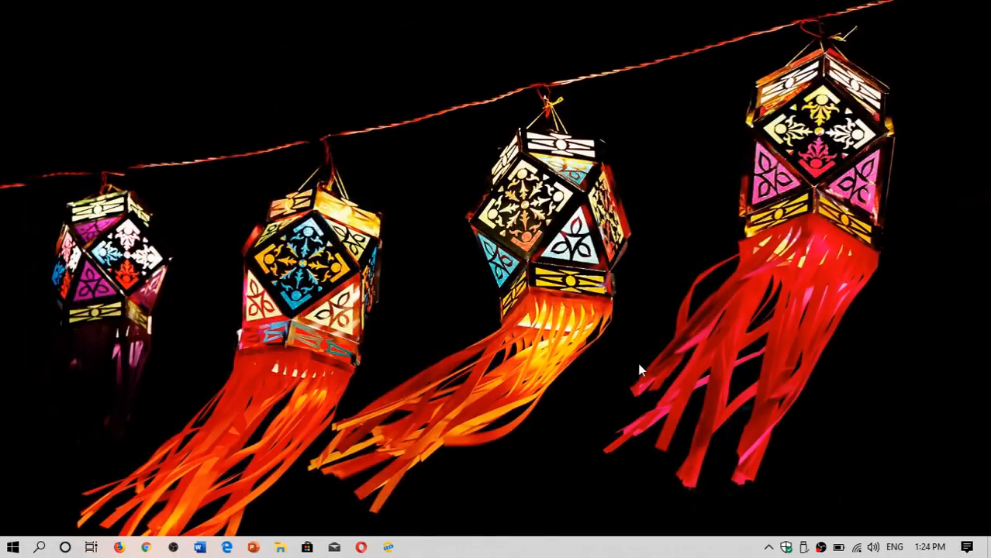